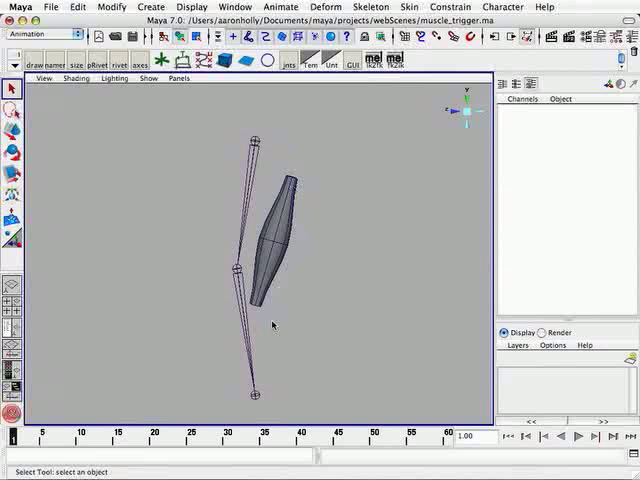
mouse_move(332, 324)
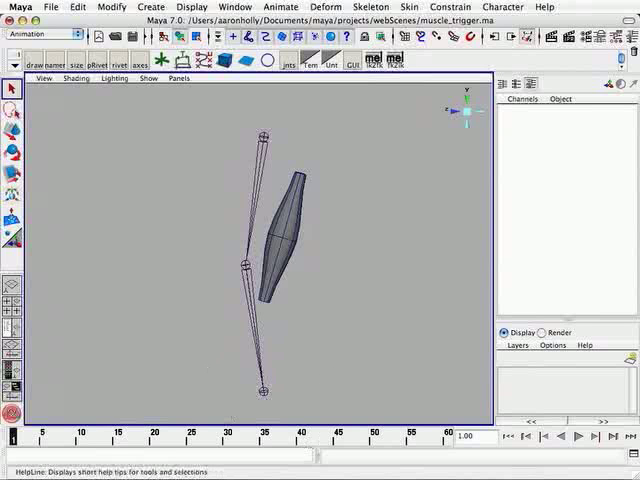
- Inspect leg02_fk, muscleTop_pos and then leg01_fk in the Hypergraph, leaving leg01_fk selected
click(572, 436)
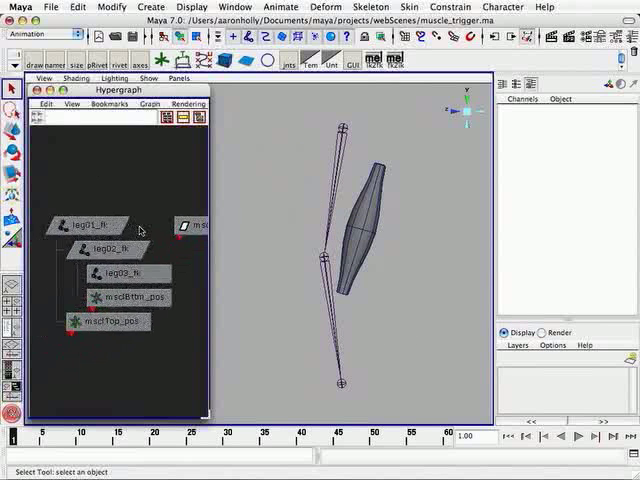
click(108, 250)
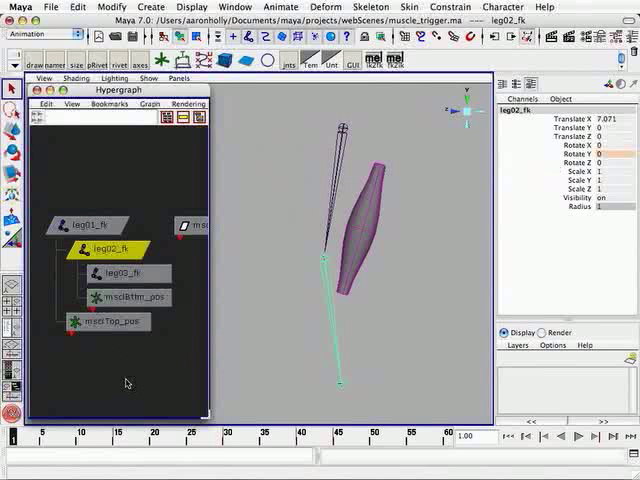
click(120, 296)
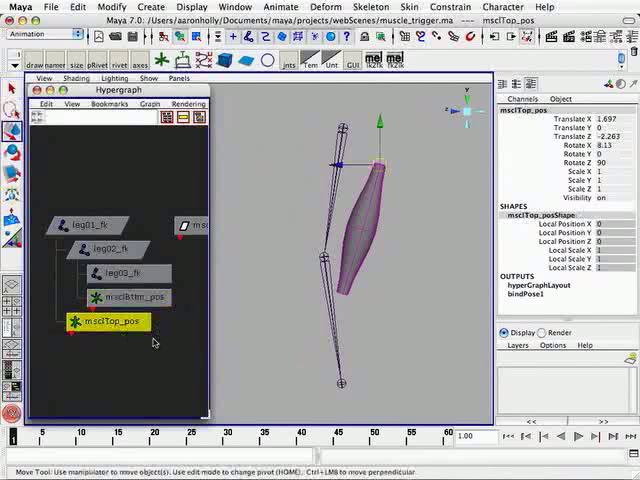
click(124, 296)
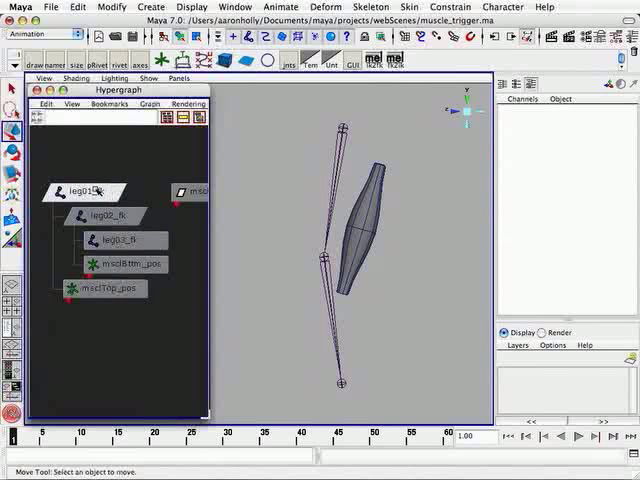
click(84, 192)
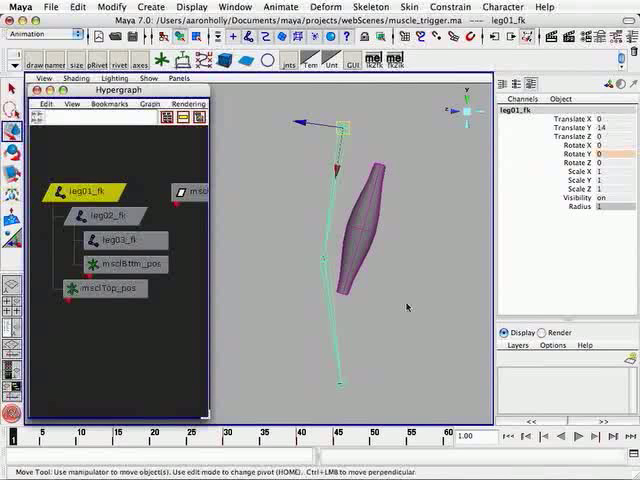
mouse_move(376, 304)
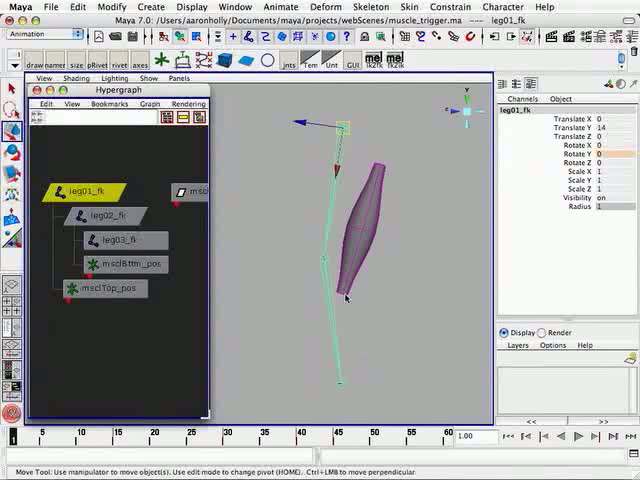
mouse_move(392, 192)
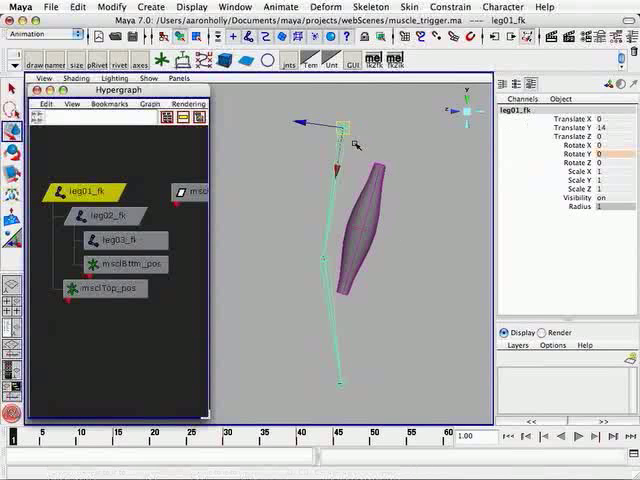
- Add an integer attribute named preTrigger to leg01_fk with minimum 0 and maximum 10
click(518, 98)
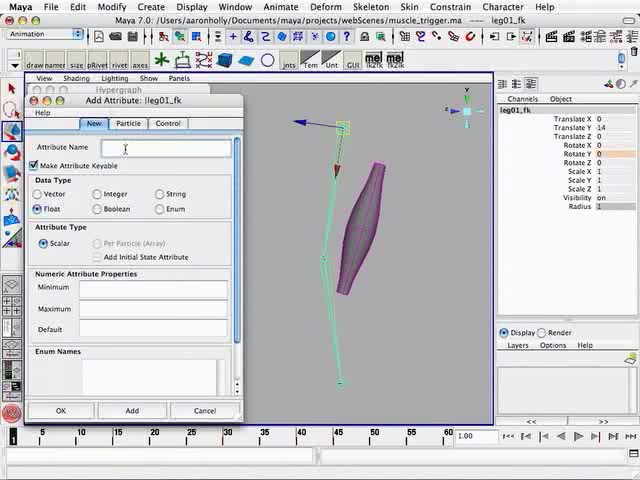
text(preTrig)
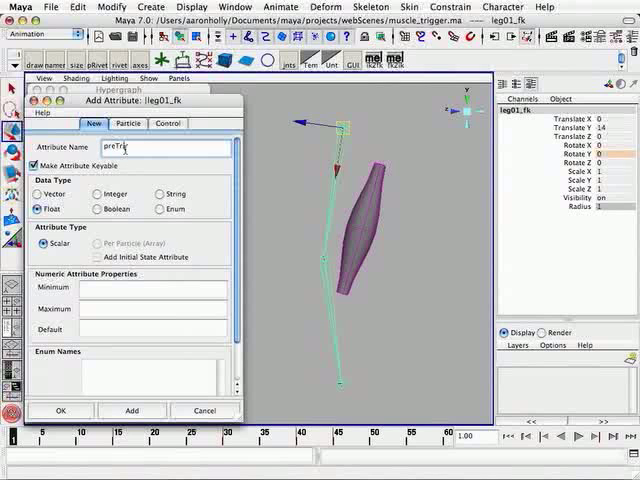
text(igger)
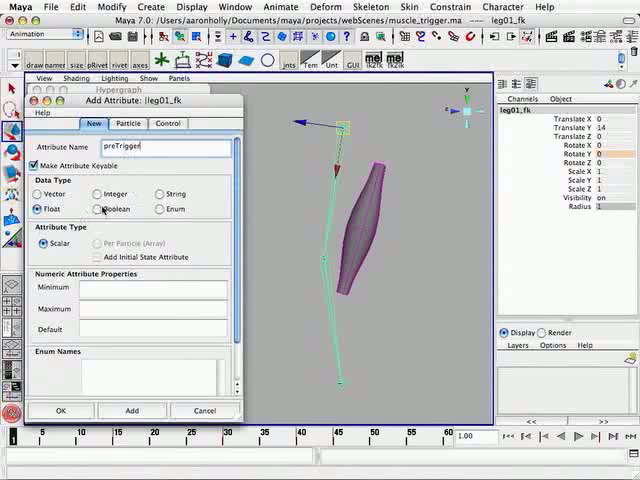
click(90, 192)
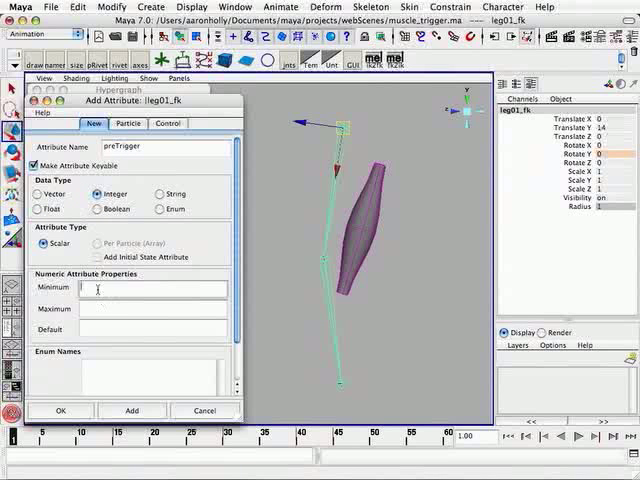
text(0)
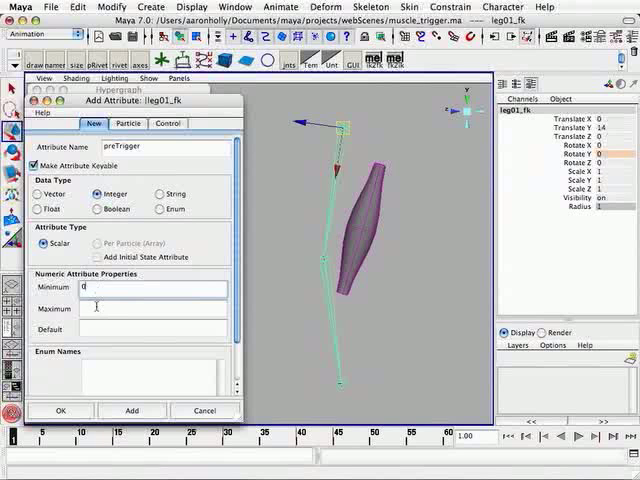
text(10)
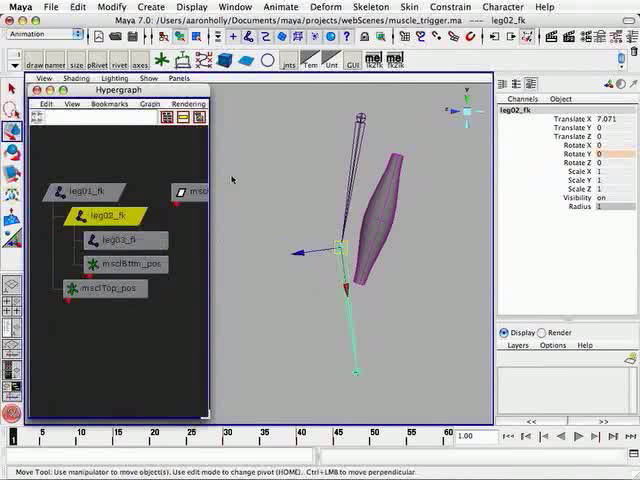
- Create knee_jnt and duplicate it as kneeOffset_jnt in the leg hierarchy
click(66, 8)
text(knee)
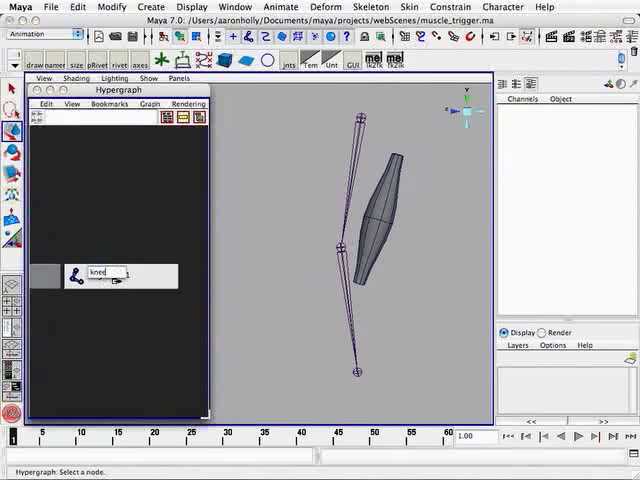
text(_jnt)
key(Return)
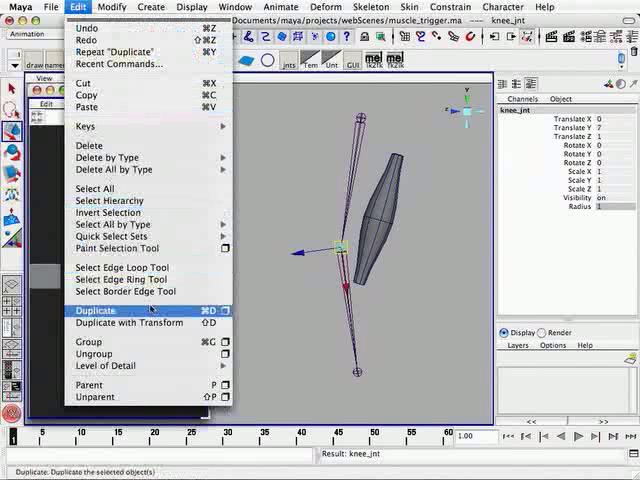
click(94, 308)
text(Offset)
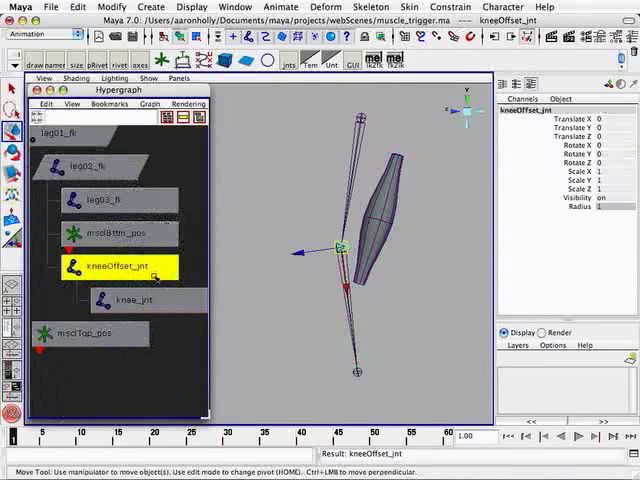
- Display the local rotation axes of the knee joints
click(132, 300)
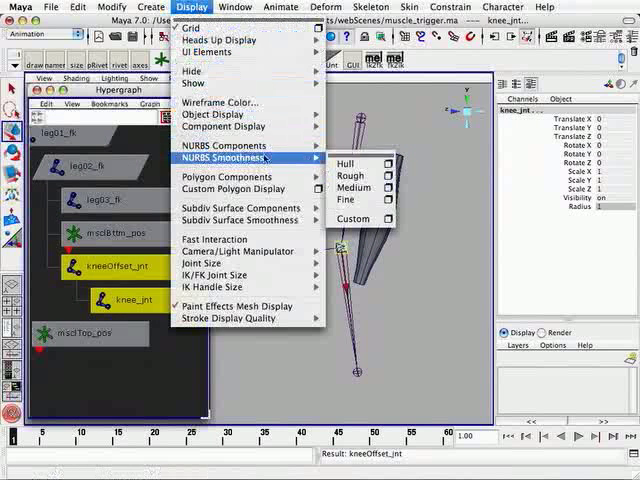
mouse_move(224, 156)
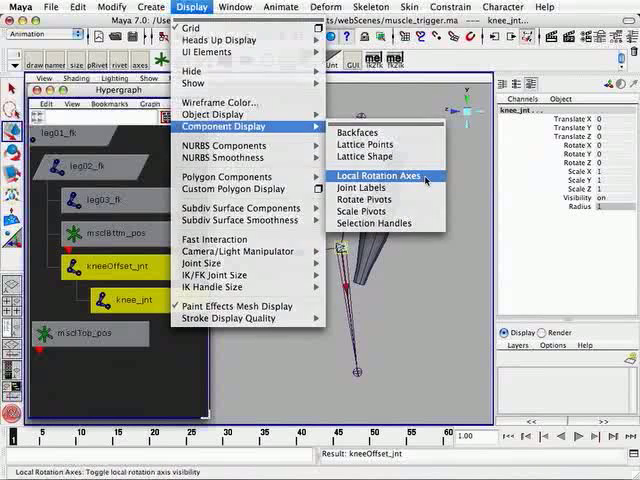
click(376, 176)
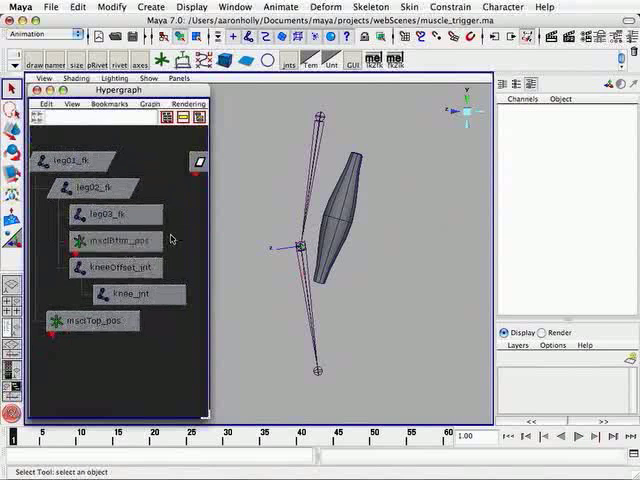
- Select muscleBtm_pos then knee_jnt in the Hypergraph and switch to the Rotate Tool
click(104, 240)
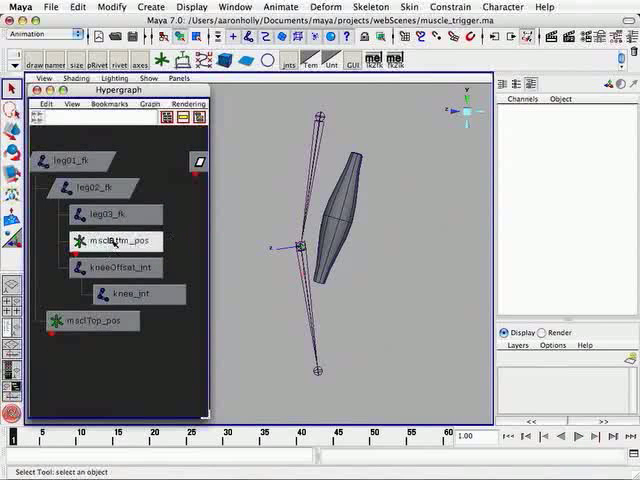
click(110, 240)
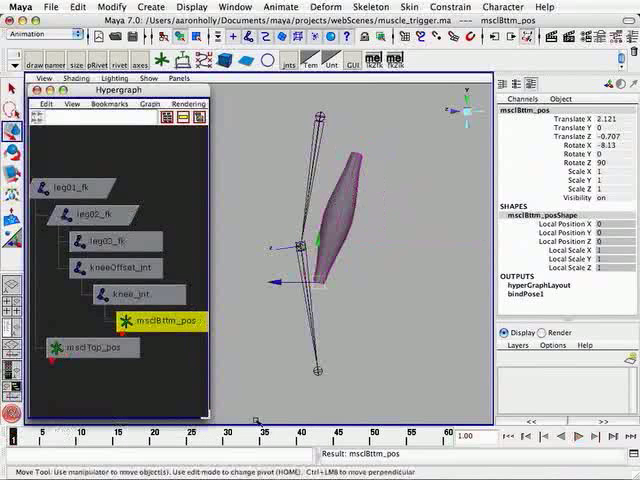
click(132, 294)
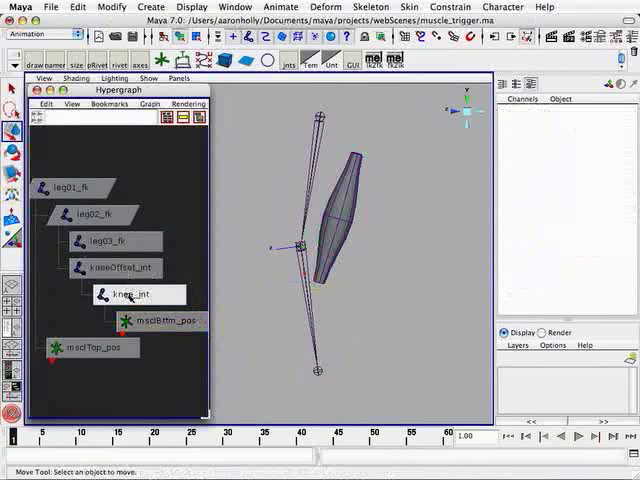
click(140, 294)
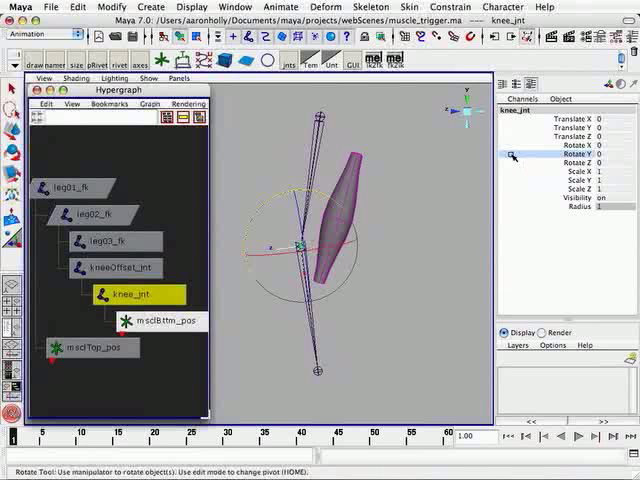
- Start an expression on knee_jnt's Rotate Y and name it kneeOffset_exp
right_click(560, 160)
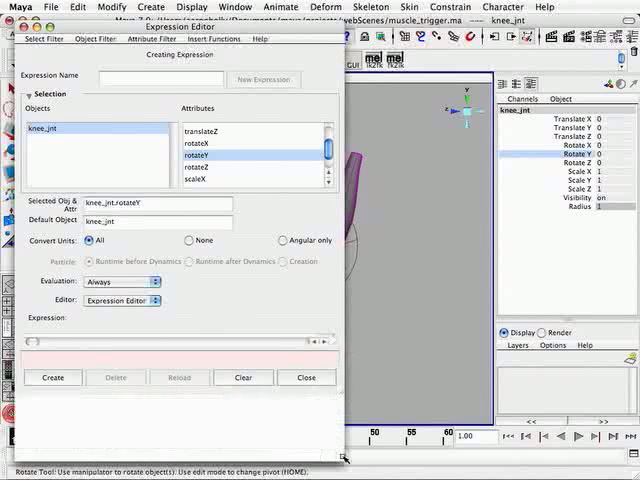
click(160, 80)
text(kneeOffset_exp)
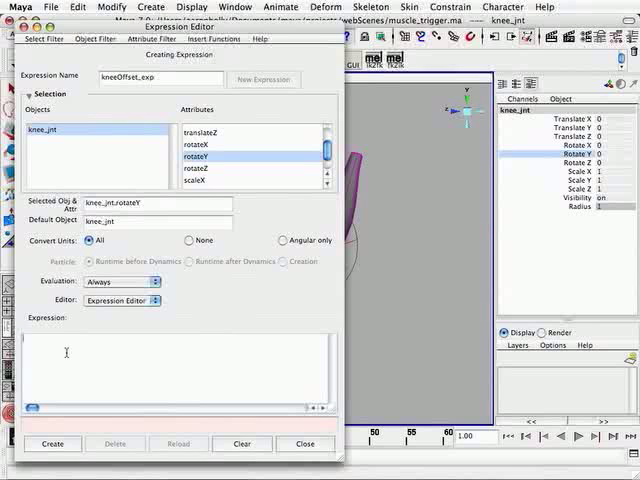
- Declare int $preTrigger reading leg01_fk.preTrigger in the expression body
text(int $)
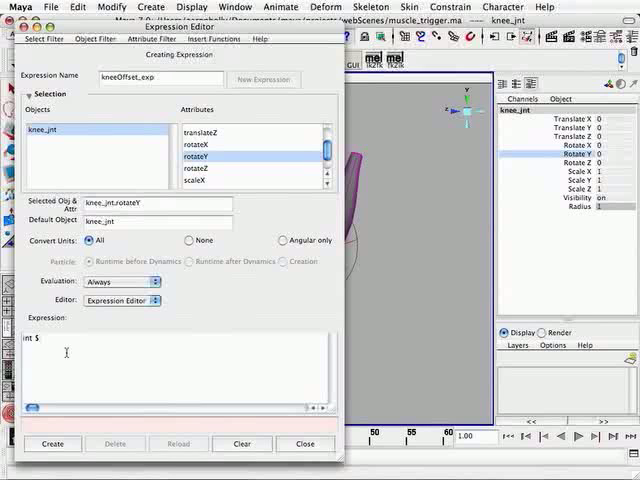
text(preTrigger =)
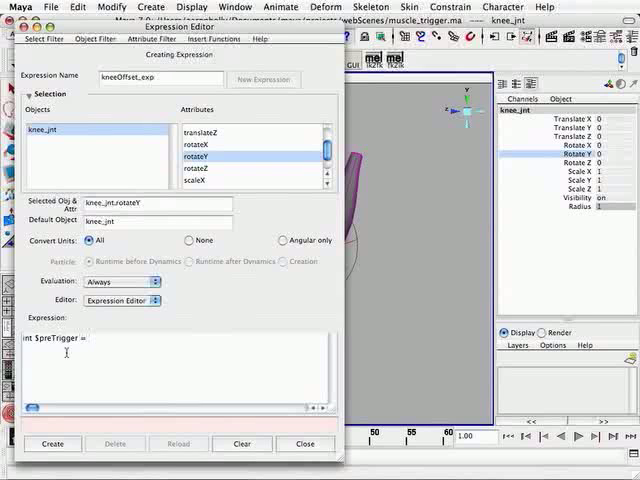
click(88, 336)
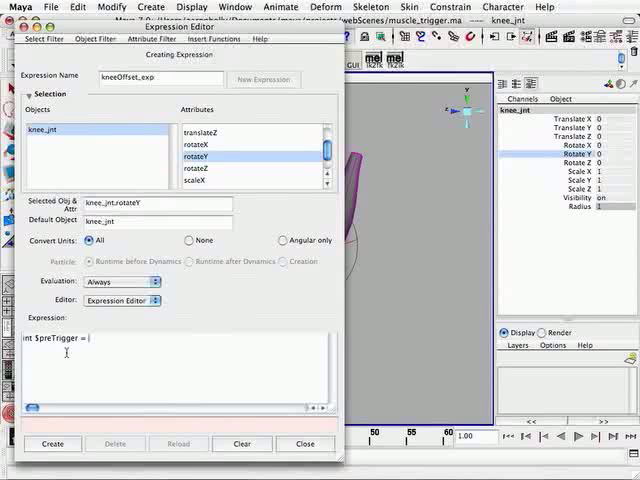
text(leg)
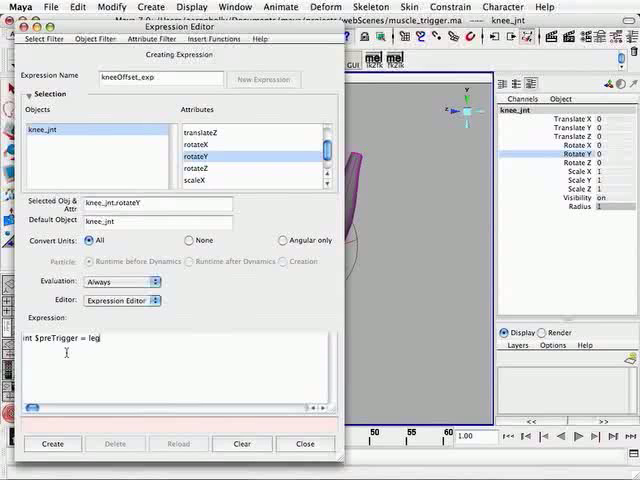
text(01_fk)
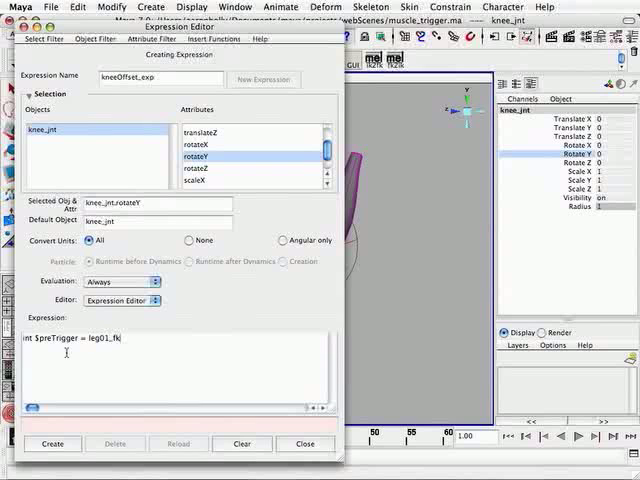
text(.preTrigger;)
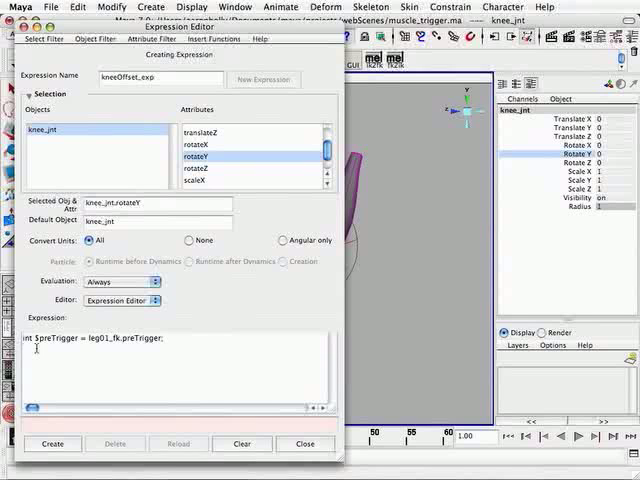
- Assign knee_jnt.rotateY from getAttr -t (frame + $preTrigger) on leg02_fk's rotation
text(knee_)
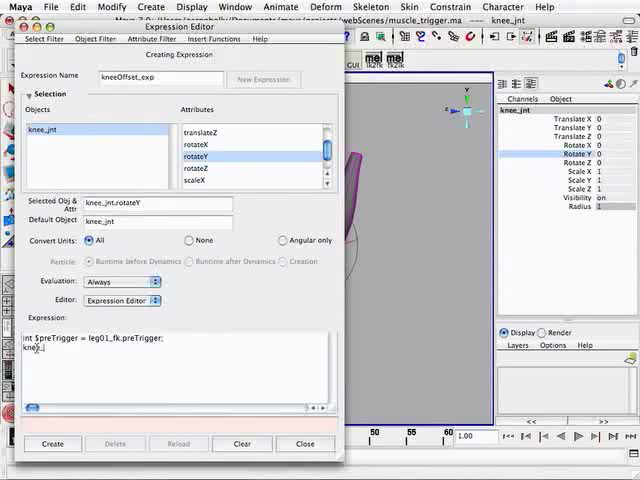
text(.r)
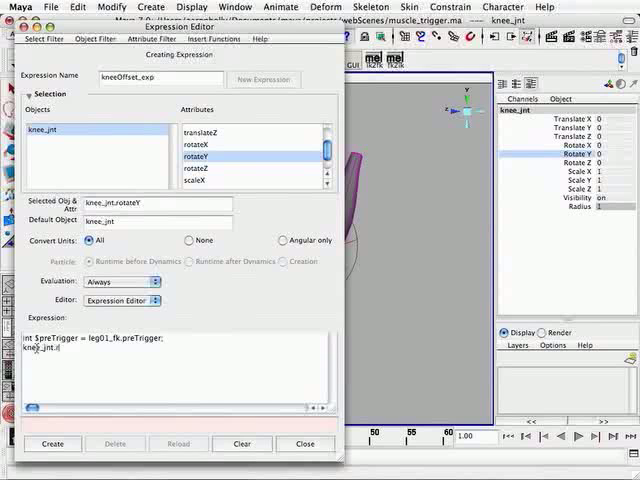
text(otateY)
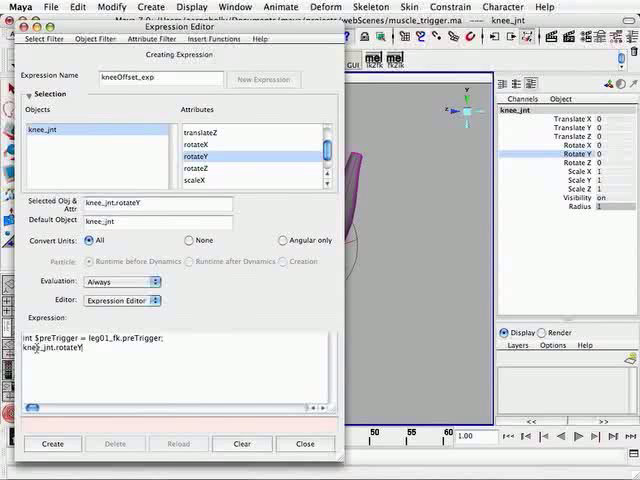
text(=)
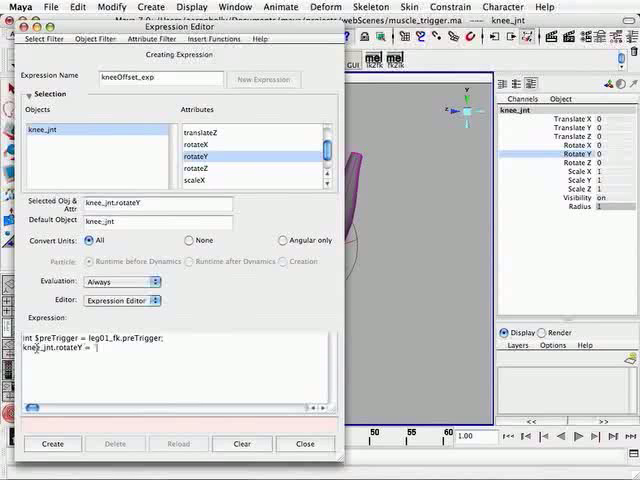
text(getAttr)
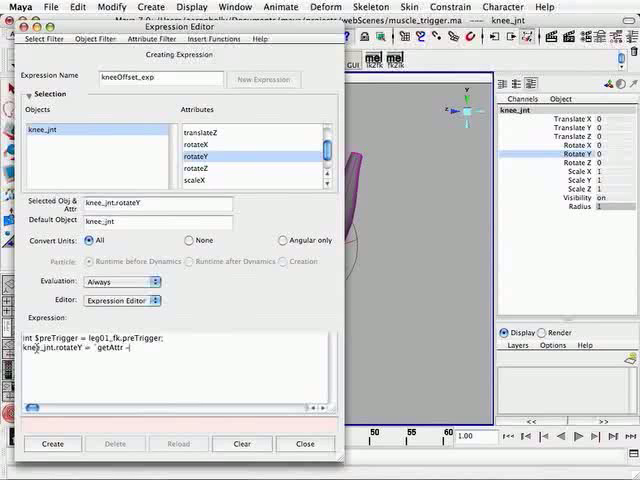
text(-t(fra)
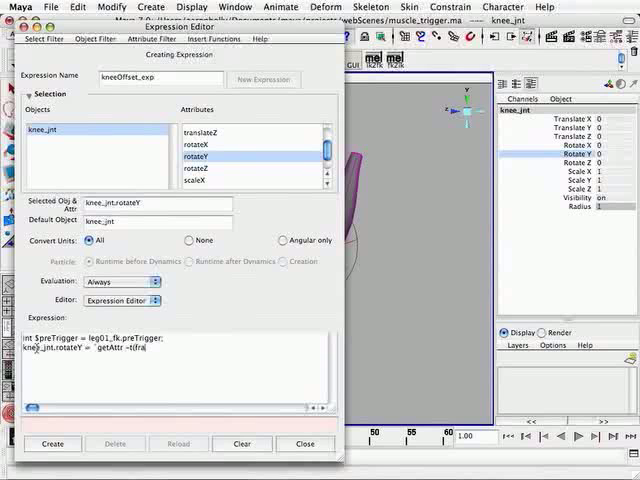
text(rame +)
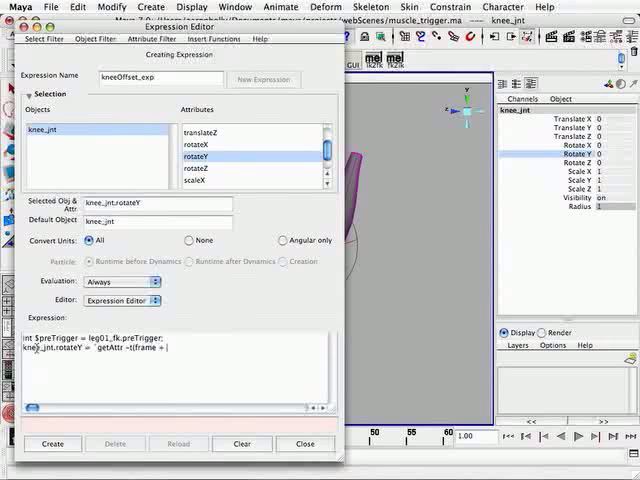
text($preTrigger)
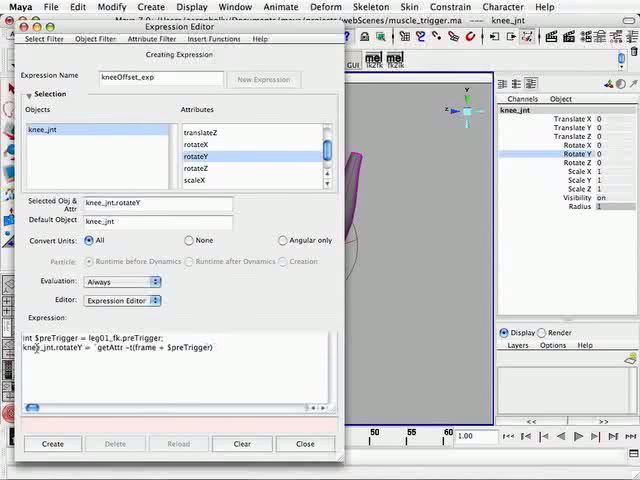
text(leg02))
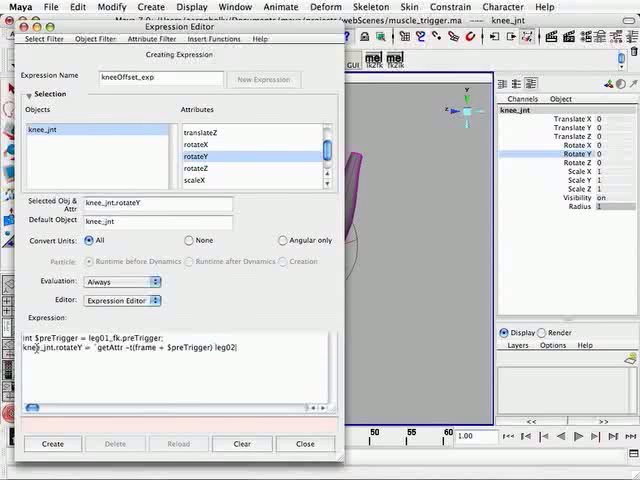
text(_fk)
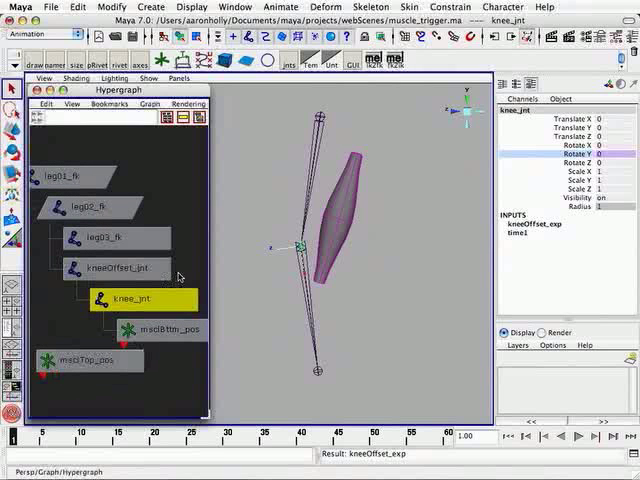
- Create kneeOffset_exp so it drives knee_jnt and bring up the Script Editor
click(120, 268)
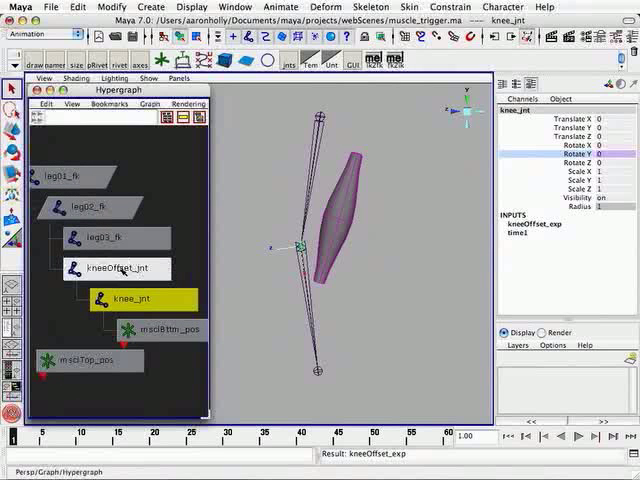
click(94, 204)
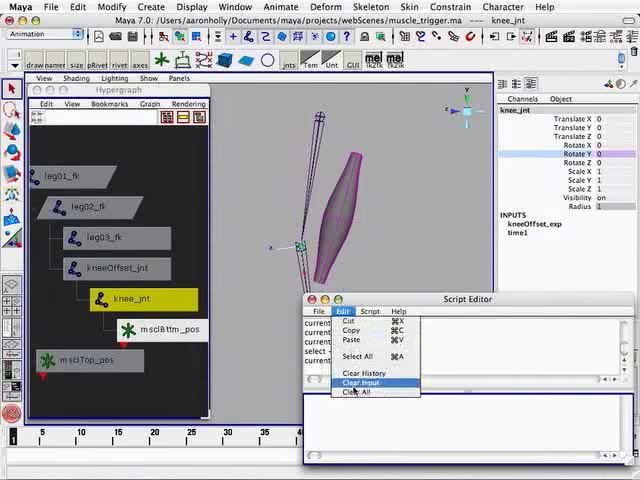
- Run createNode multiplyDivide -n kneeOffset_md in the Script Editor
click(362, 384)
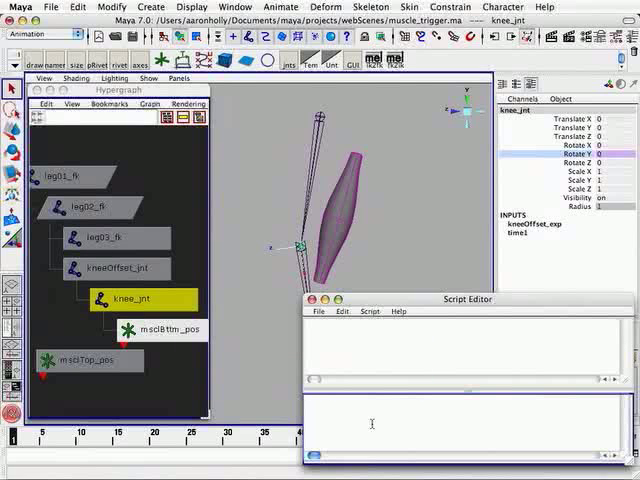
text(createNode -)
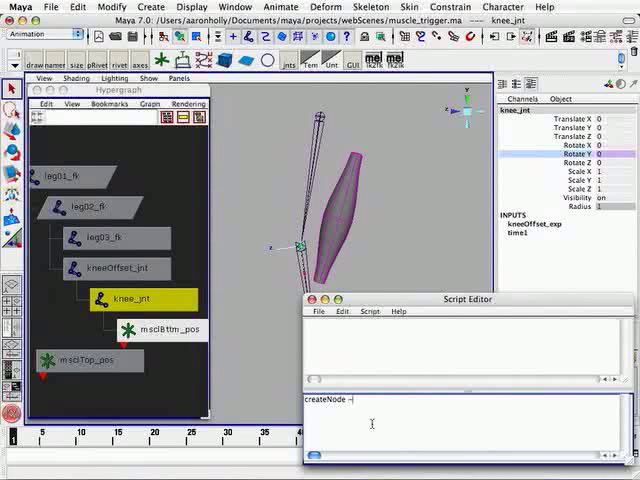
text(multipl)
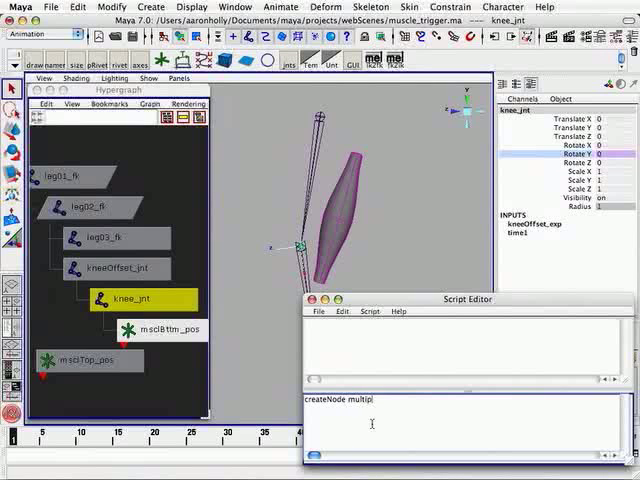
text(yDivide)
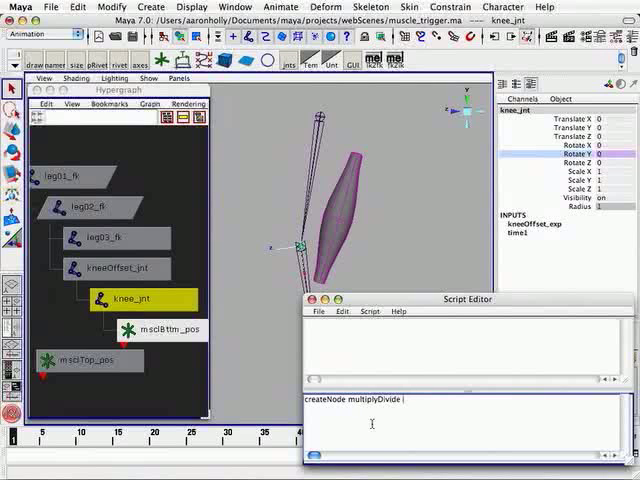
text(-n)
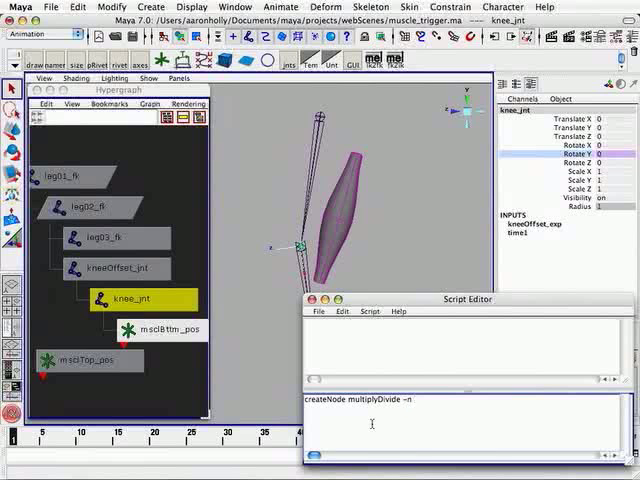
text(kneeOffset_)
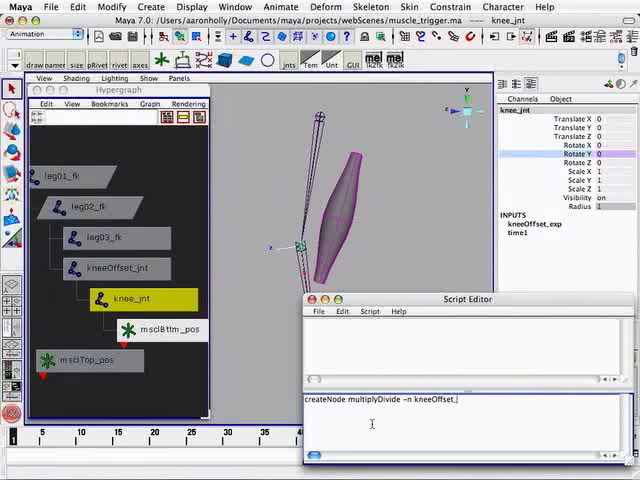
text(mdj)
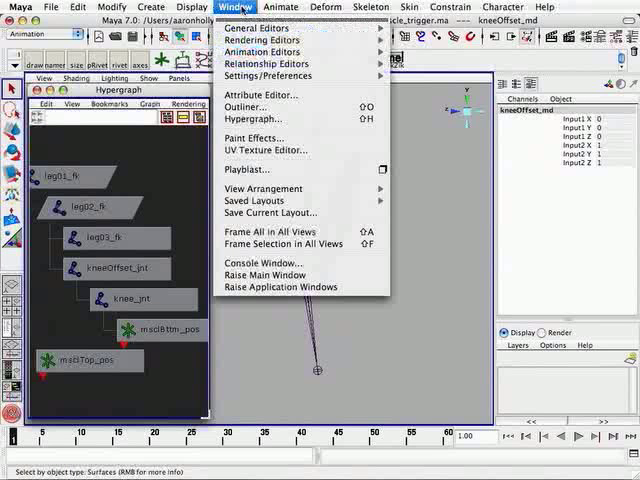
mouse_move(256, 28)
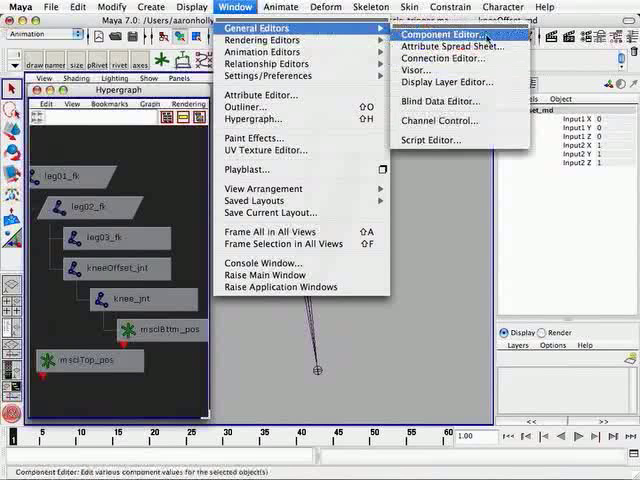
- In the Connection Editor wire leg02_fk Rotate into kneeOffset_md Input1, then load kneeOffset_jnt for the next link
click(440, 56)
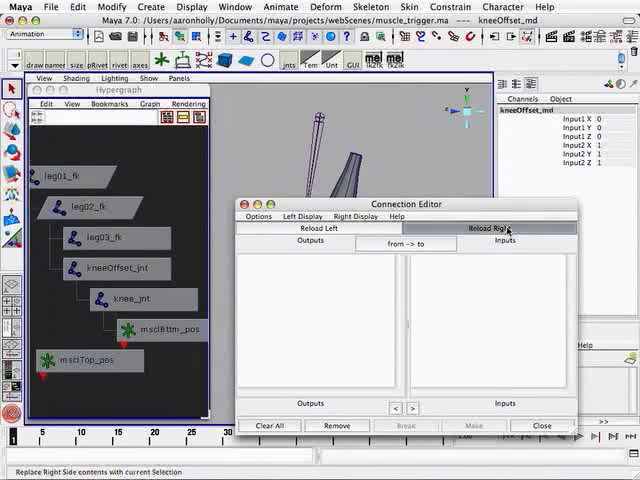
click(508, 228)
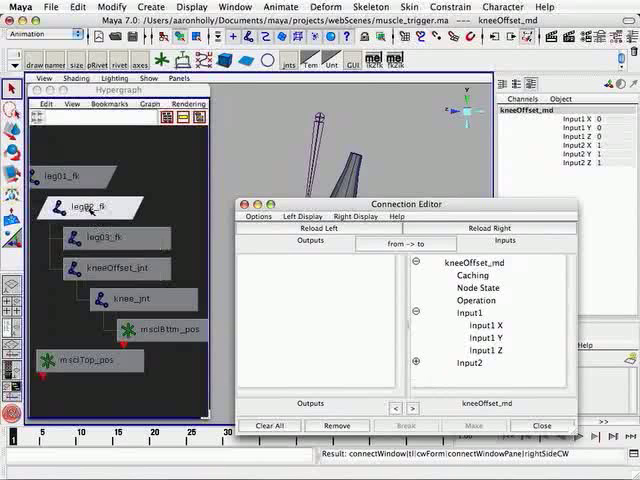
click(92, 206)
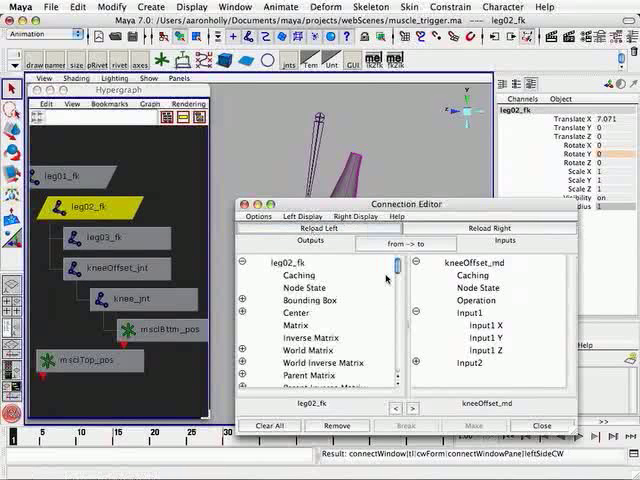
scroll(down, 3)
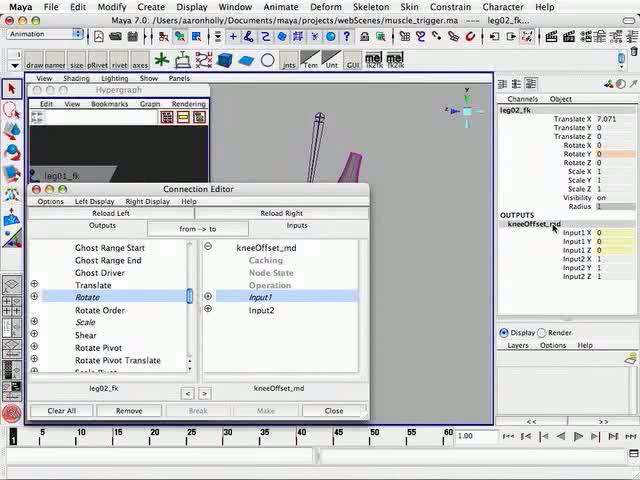
mouse_move(92, 214)
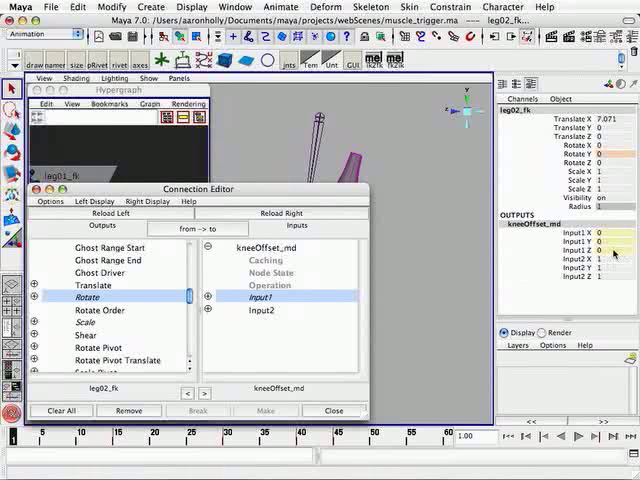
click(96, 212)
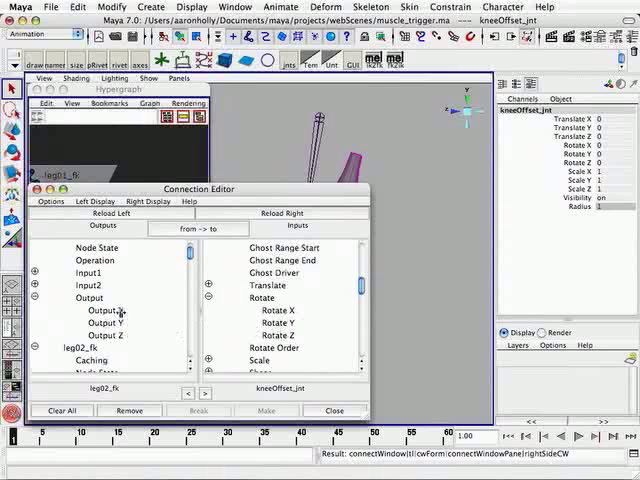
- Connect kneeOffset_md Output Y to kneeOffset_jnt Rotate Y in the Connection Editor
click(104, 322)
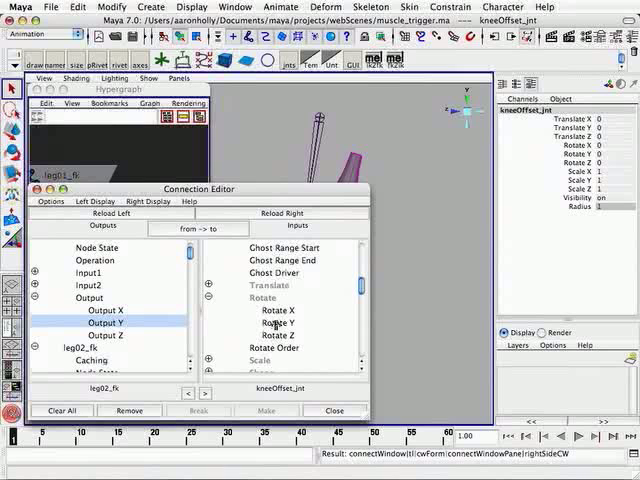
click(268, 322)
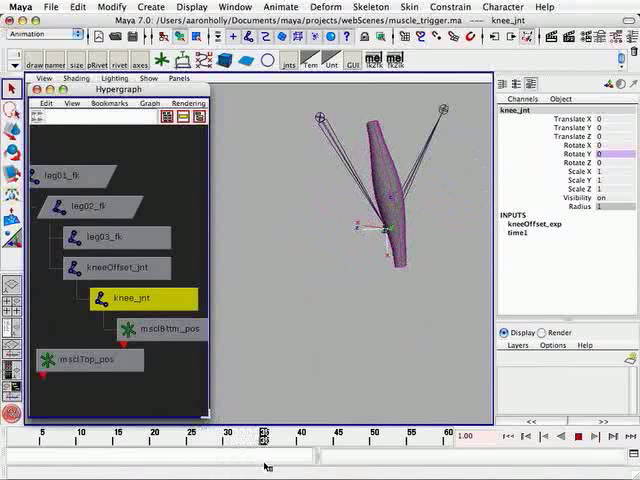
- Return to frame 1 and select knee_jnt, confirming kneeOffset_md now drives kneeOffset_jnt
click(242, 436)
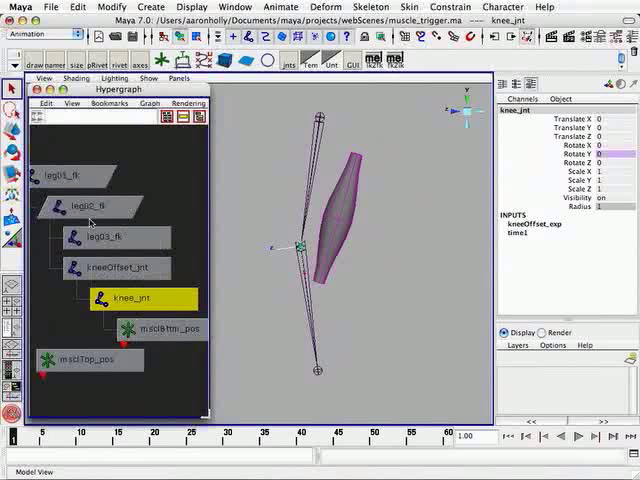
click(92, 206)
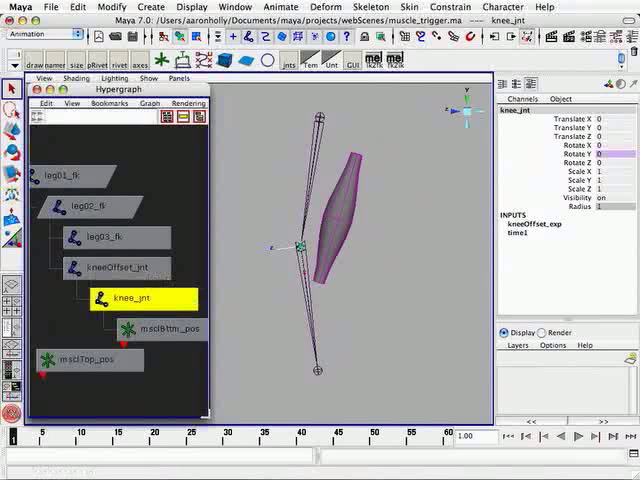
click(132, 268)
text(-1)
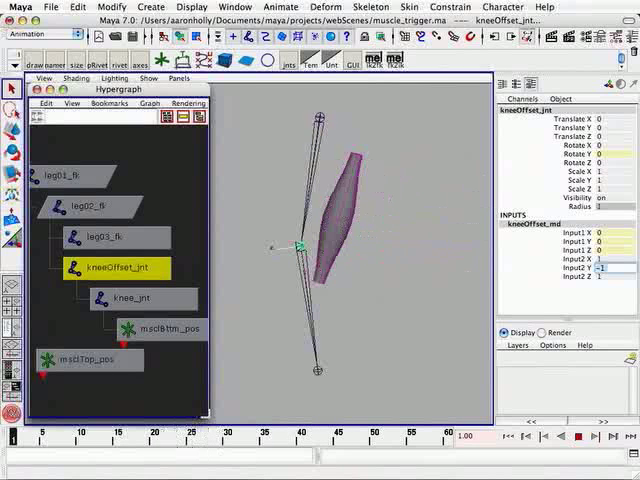
- Select leg01_fk and adjust its Rotate Z so the leg bends and the muscle bulges
click(68, 172)
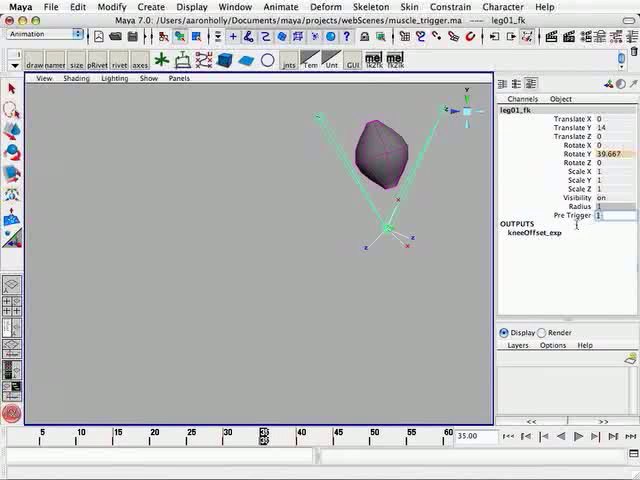
right_click(600, 212)
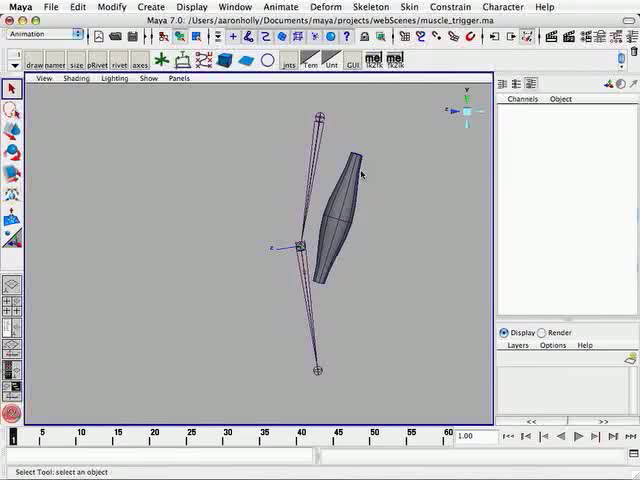
mouse_move(360, 264)
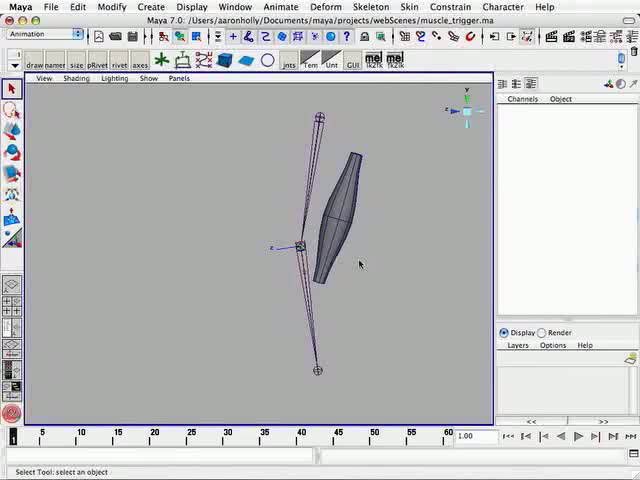
mouse_move(412, 278)
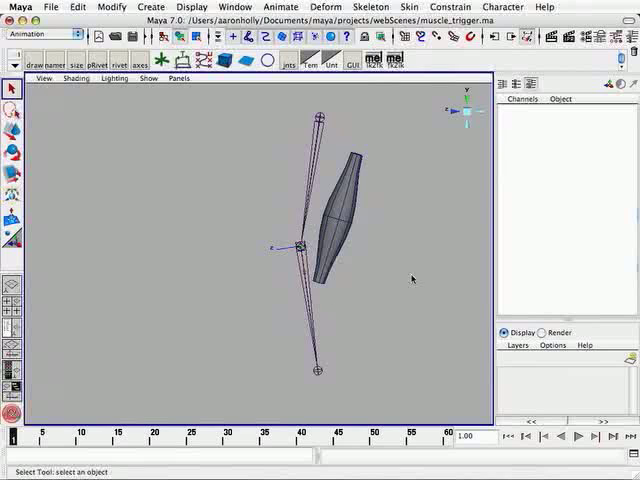